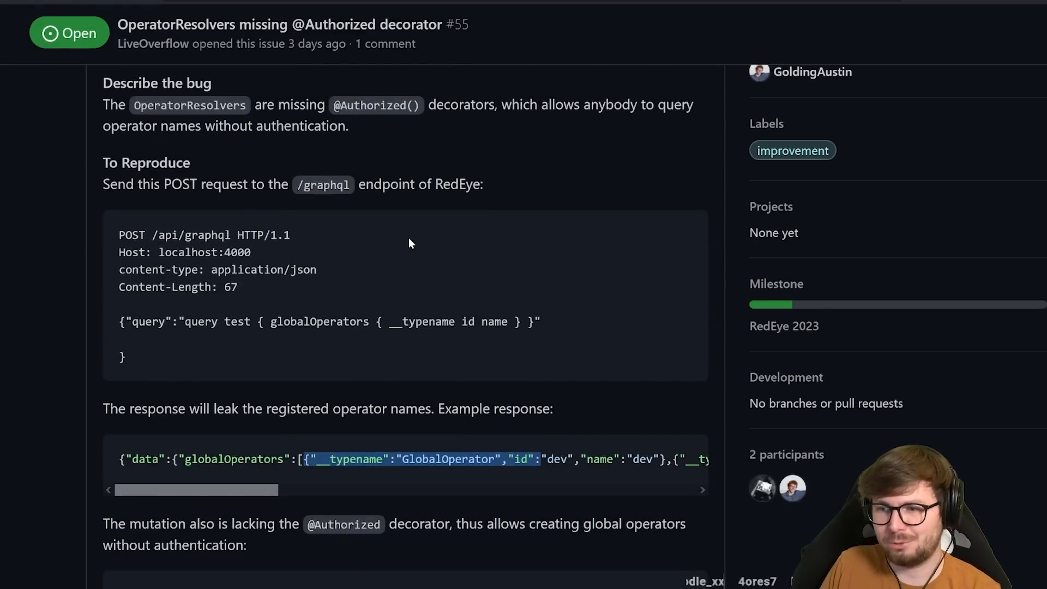
# Check the RedEye 2023 milestone's issues from issue #55, then read the RedEye repository README.
pyautogui.scroll(-3)
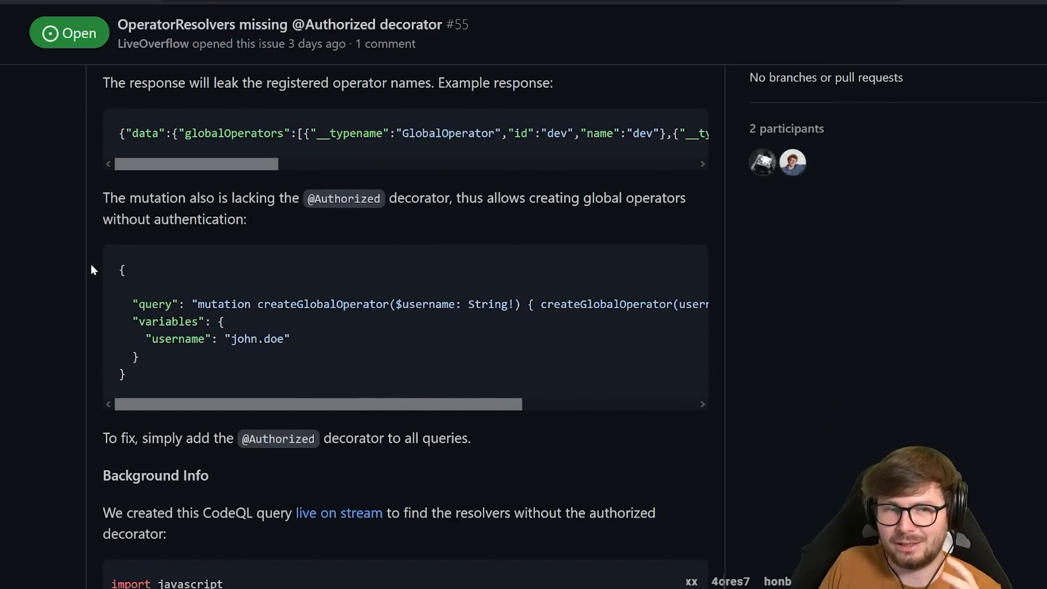
pyautogui.scroll(-3)
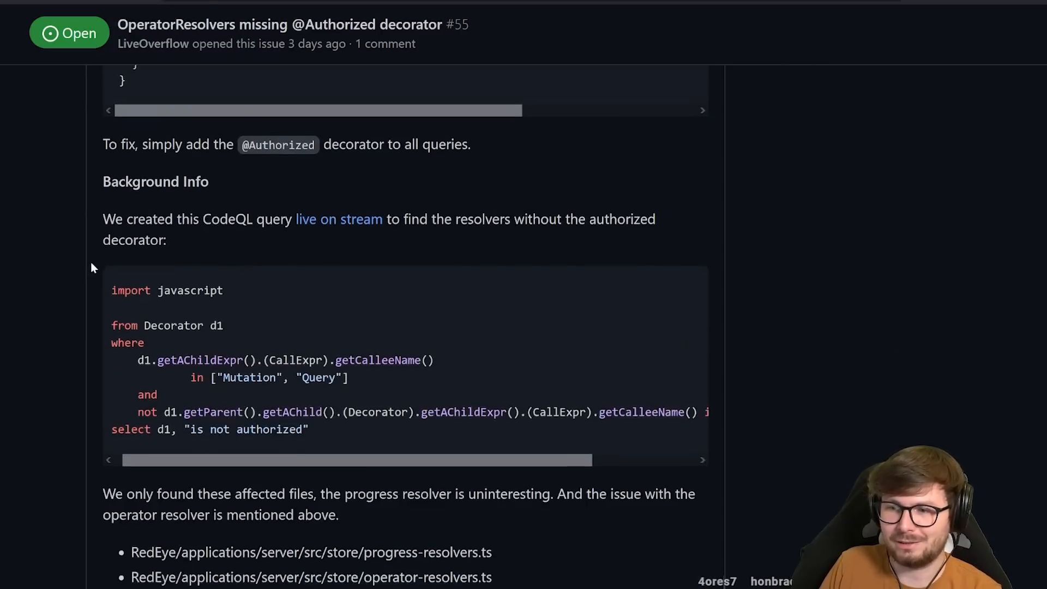
pyautogui.scroll(-3)
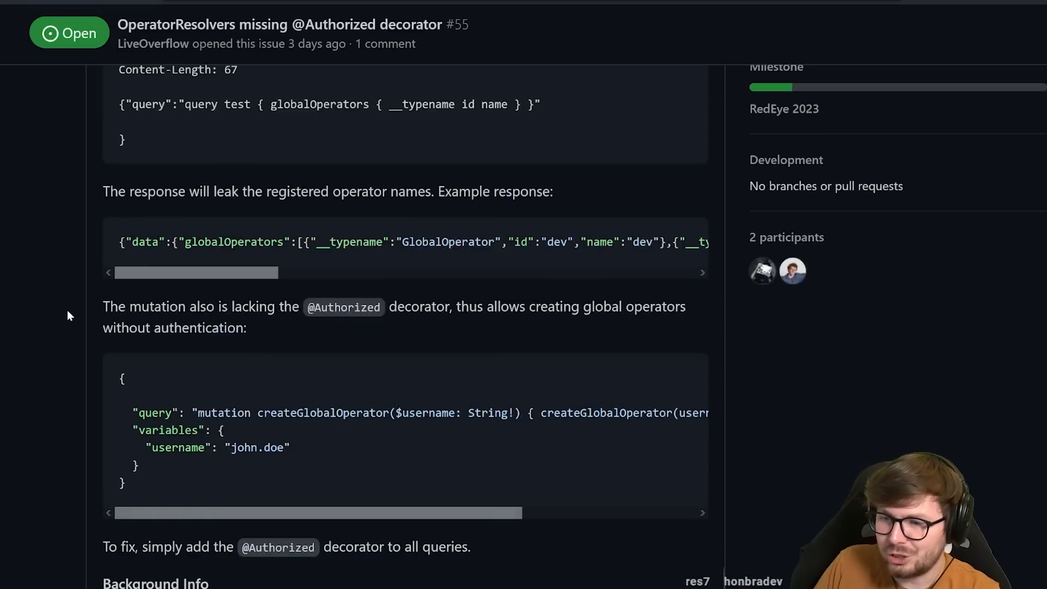
pyautogui.moveTo(89, 422)
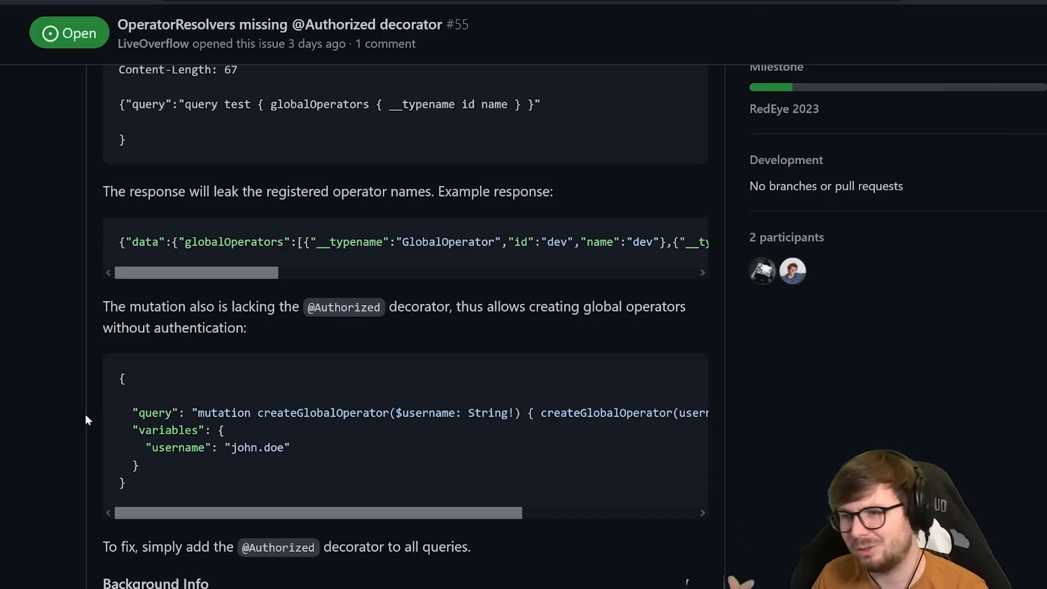
pyautogui.scroll(-3)
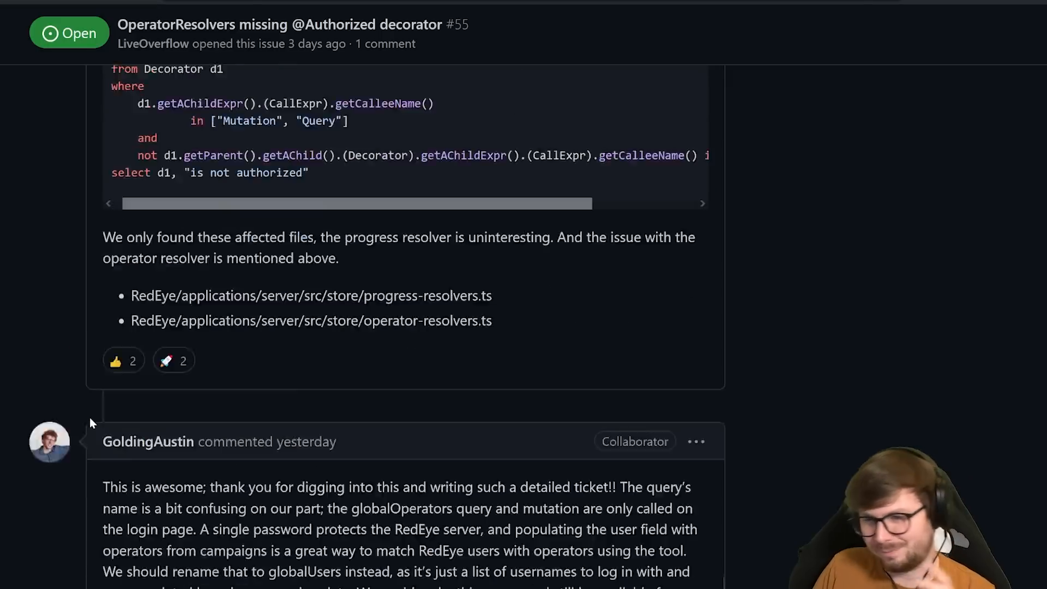
pyautogui.scroll(-3)
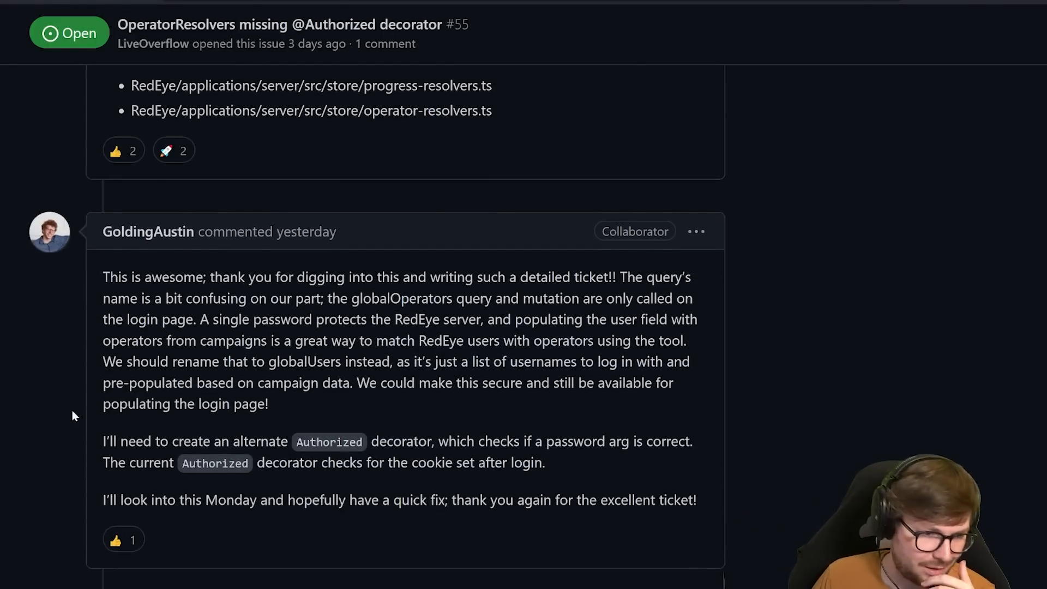
pyautogui.moveTo(78, 375)
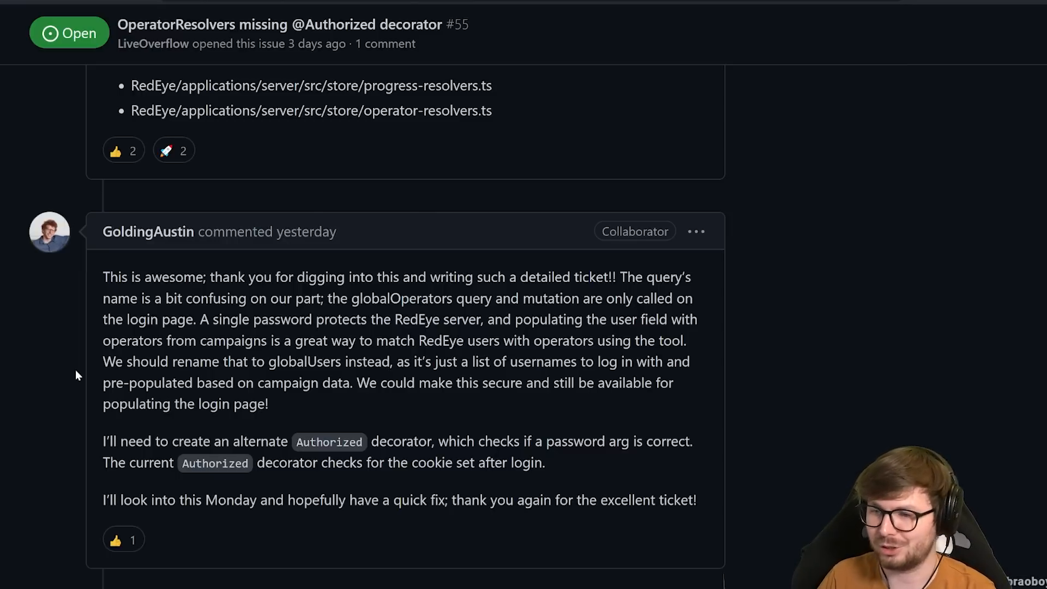
pyautogui.scroll(-3)
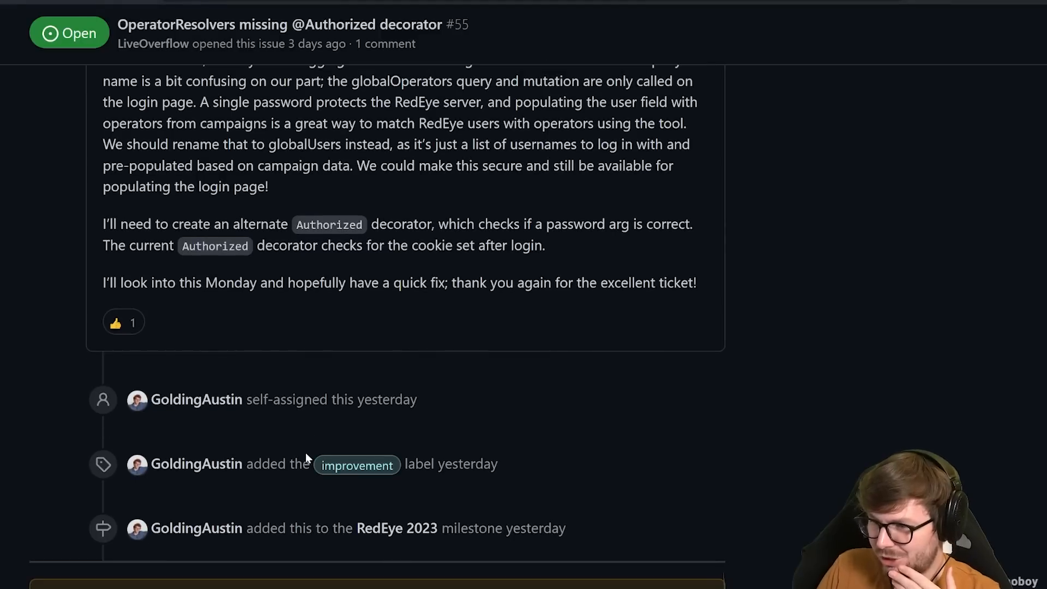
pyautogui.moveTo(283, 508)
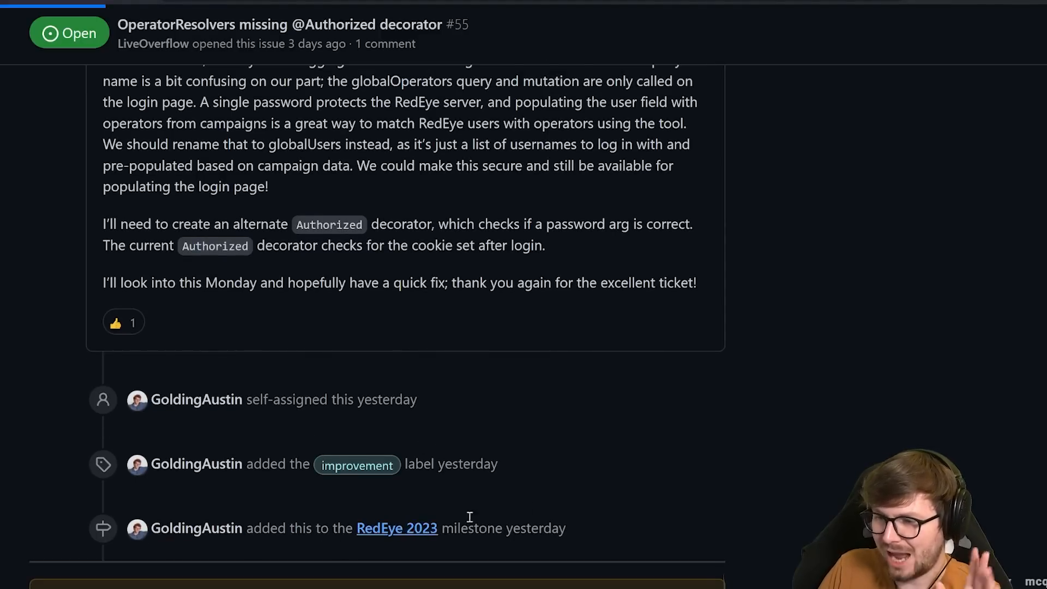
pyautogui.click(394, 528)
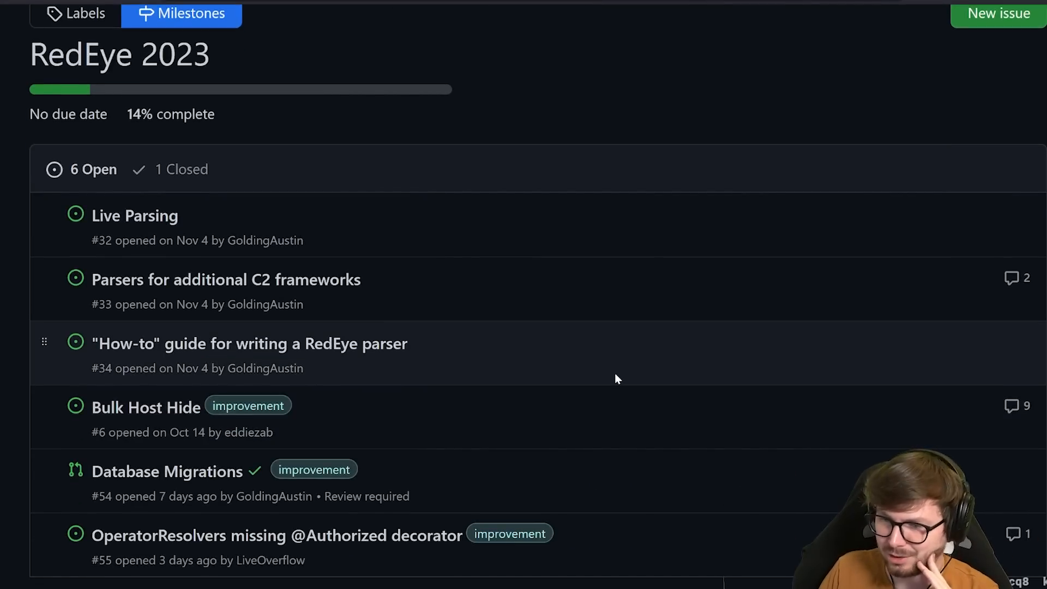
pyautogui.click(166, 471)
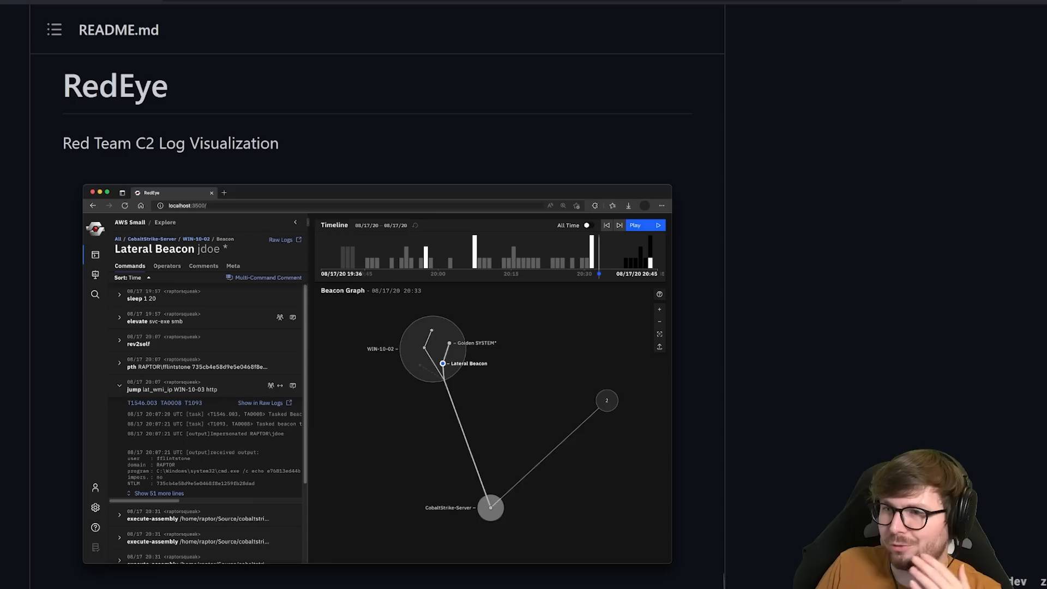
pyautogui.scroll(-3)
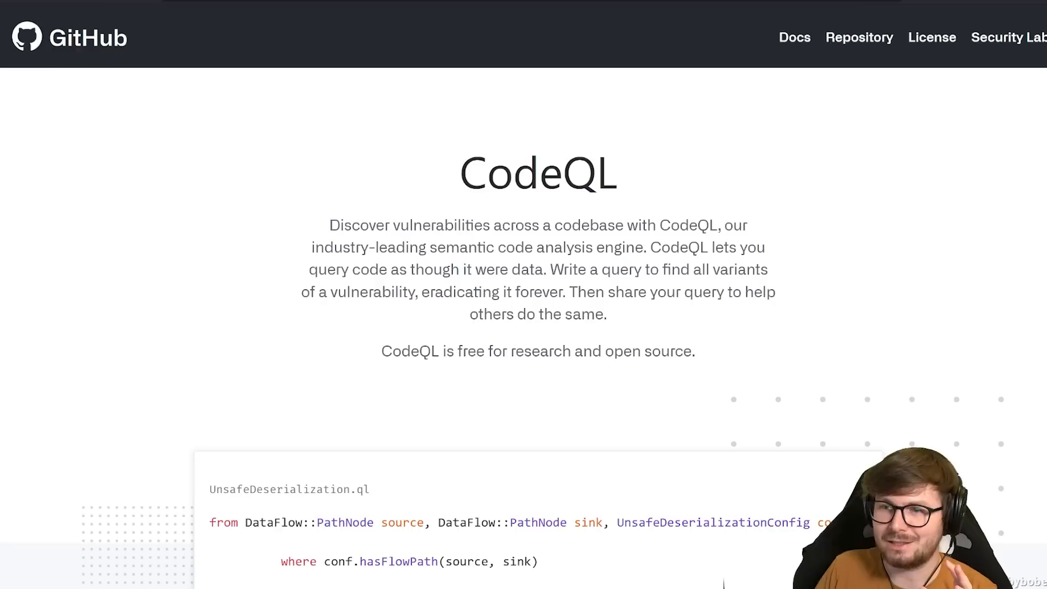
pyautogui.moveTo(182, 163)
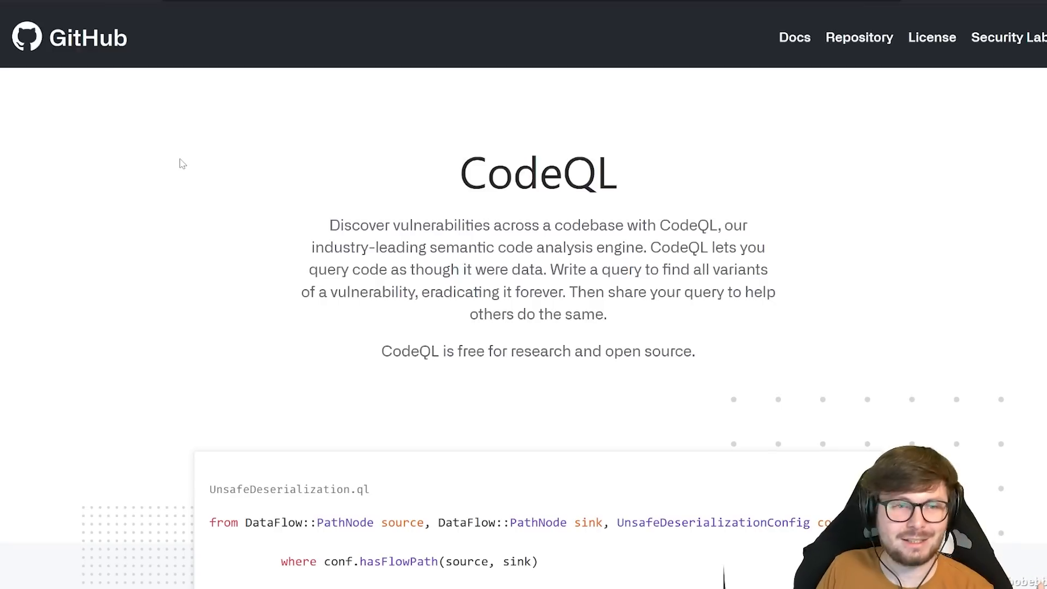